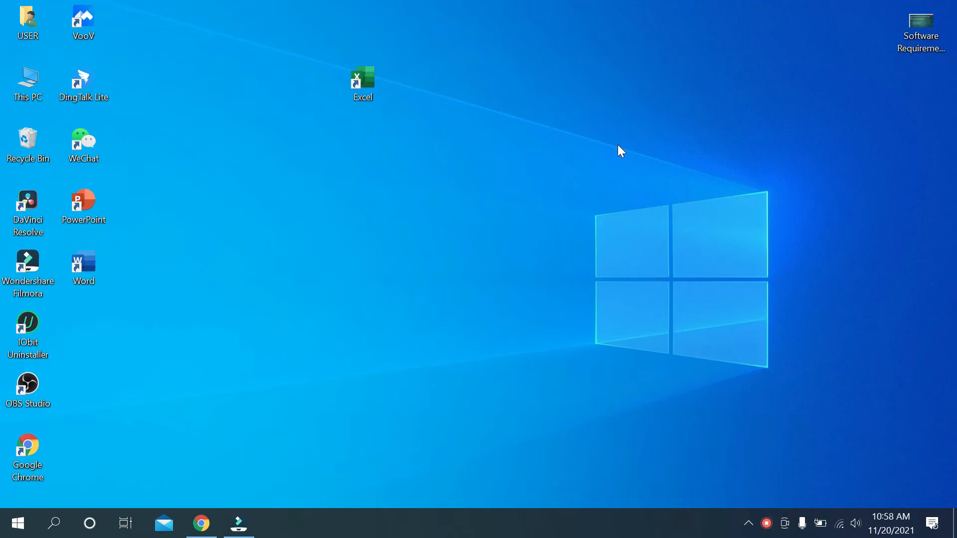
pyautogui.moveTo(328, 331)
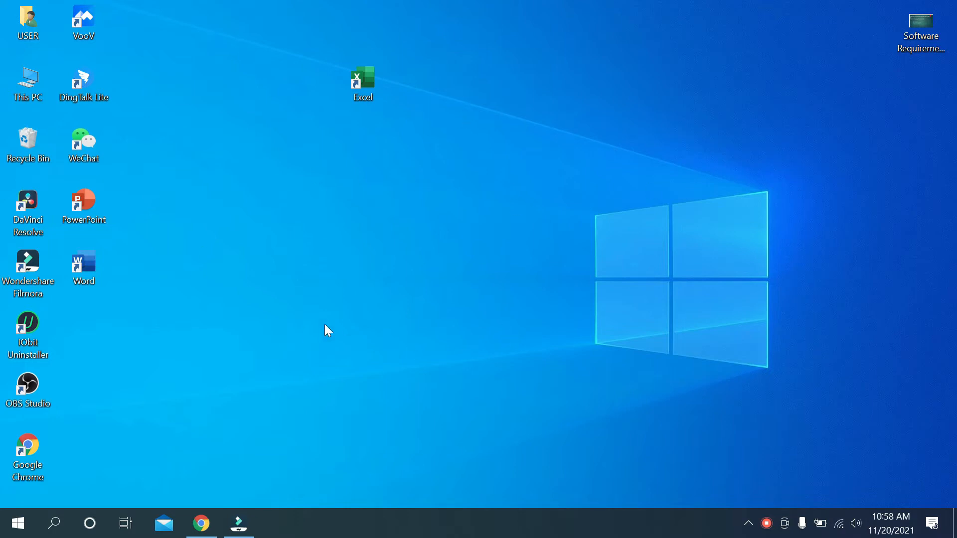
pyautogui.moveTo(349, 322)
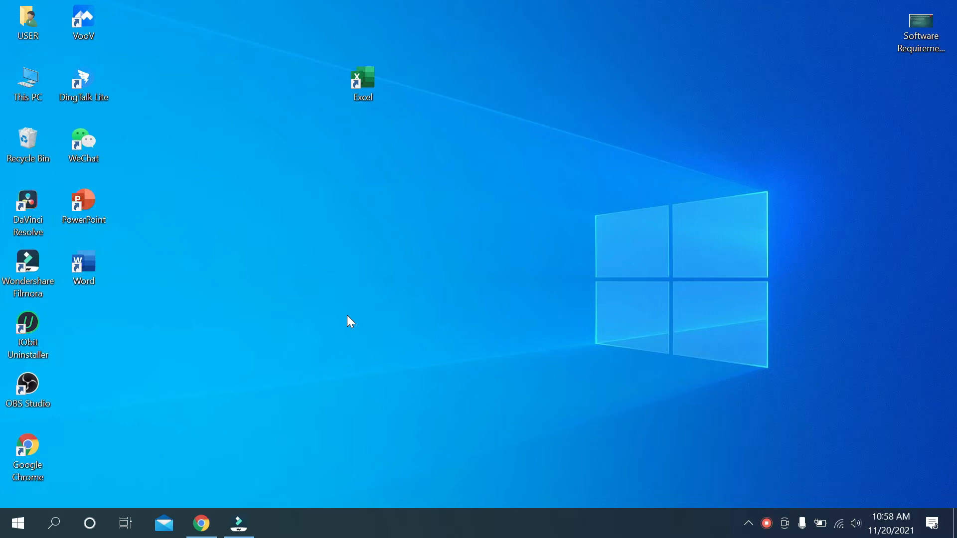
# - Open the OBS Studio shortcut's file location, showing obs64 in obs-studio\bin\64bit
pyautogui.click(84, 204)
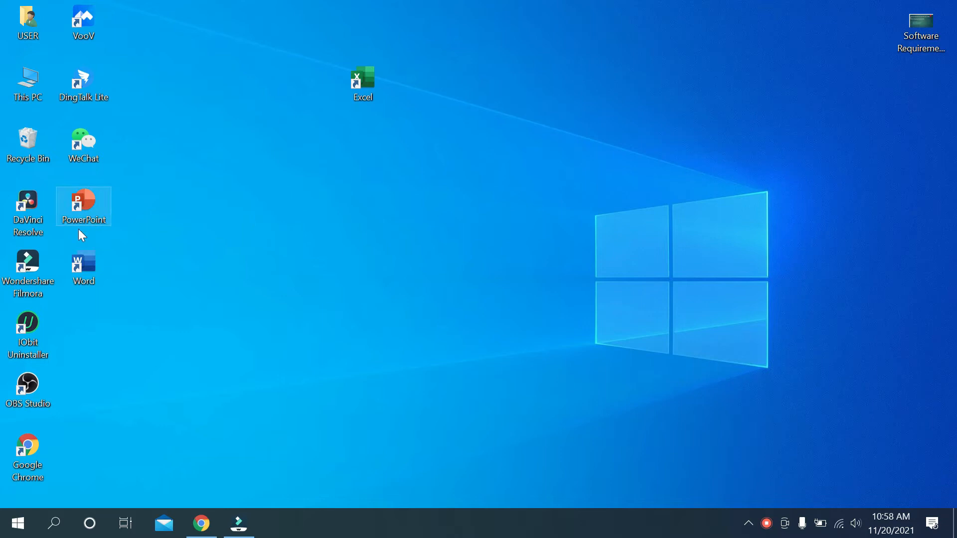
pyautogui.click(27, 389)
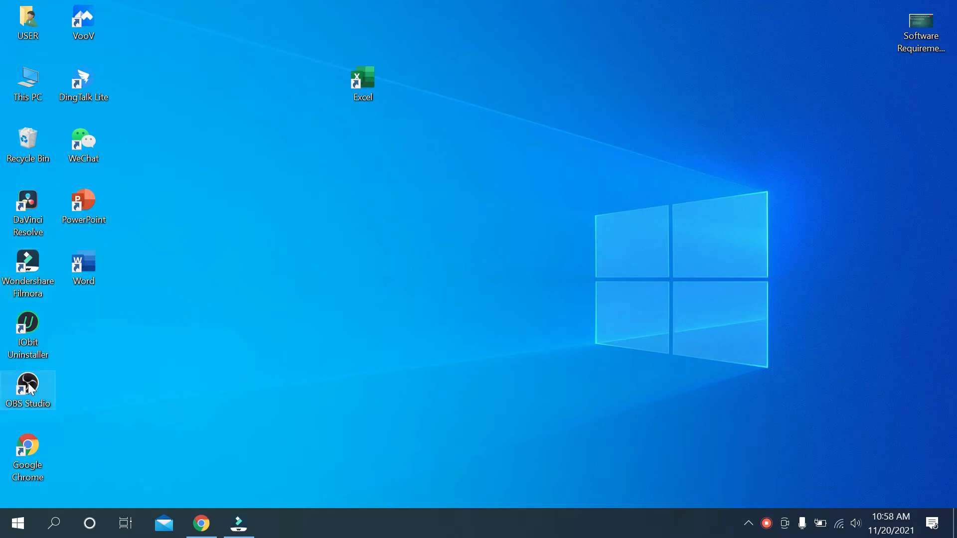
pyautogui.moveTo(41, 389)
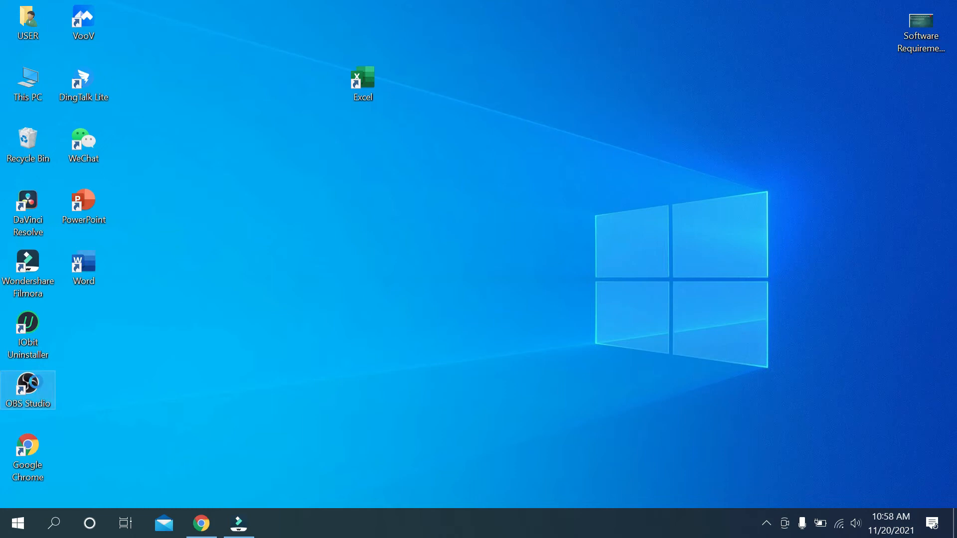
pyautogui.rightClick(27, 389)
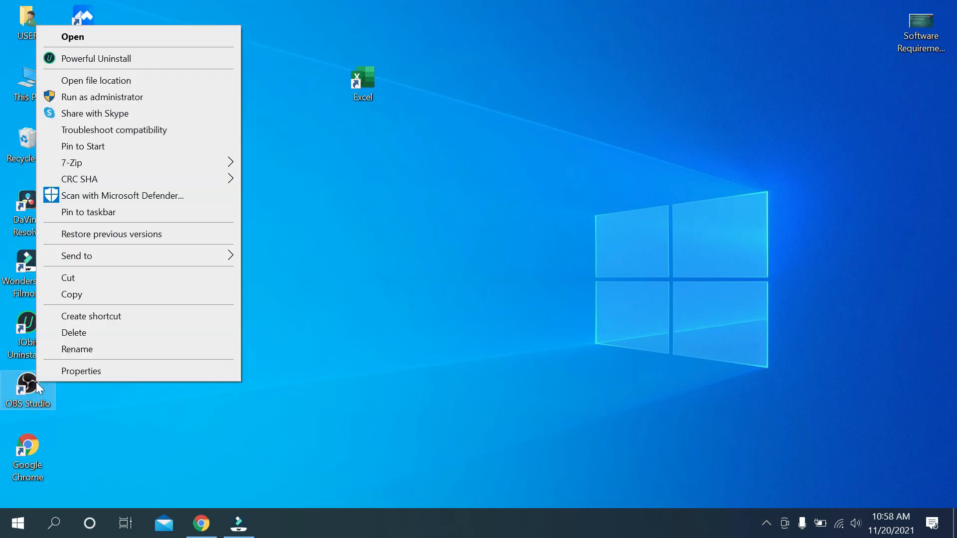
pyautogui.moveTo(95, 80)
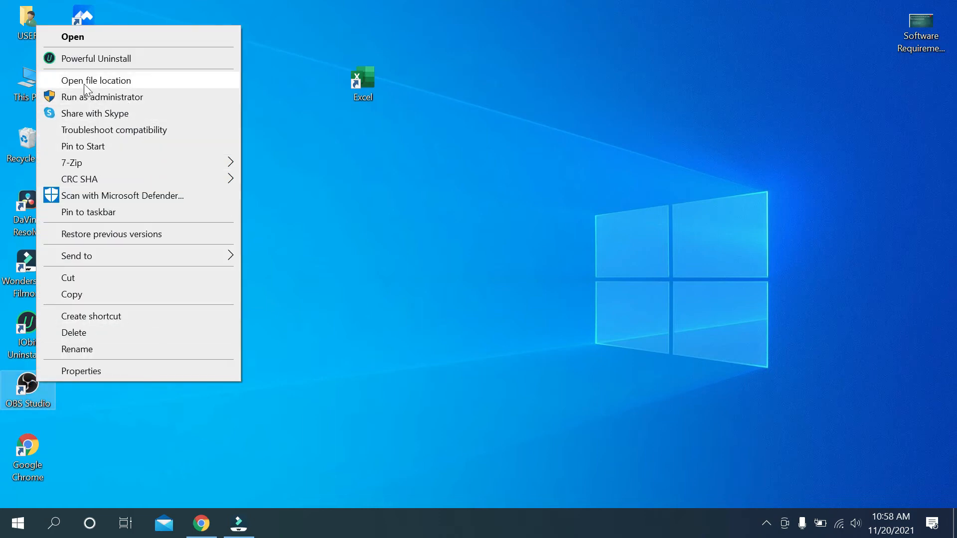
pyautogui.moveTo(133, 90)
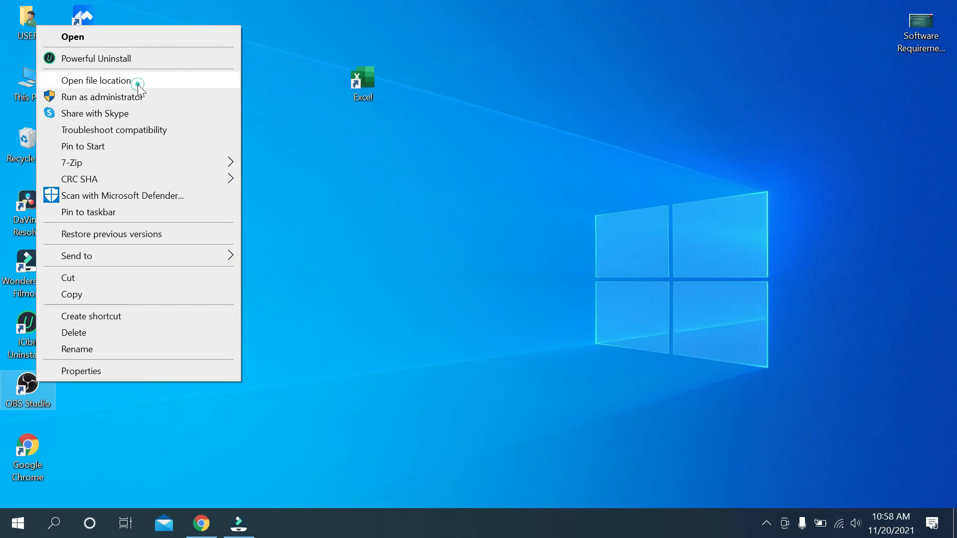
pyautogui.click(98, 80)
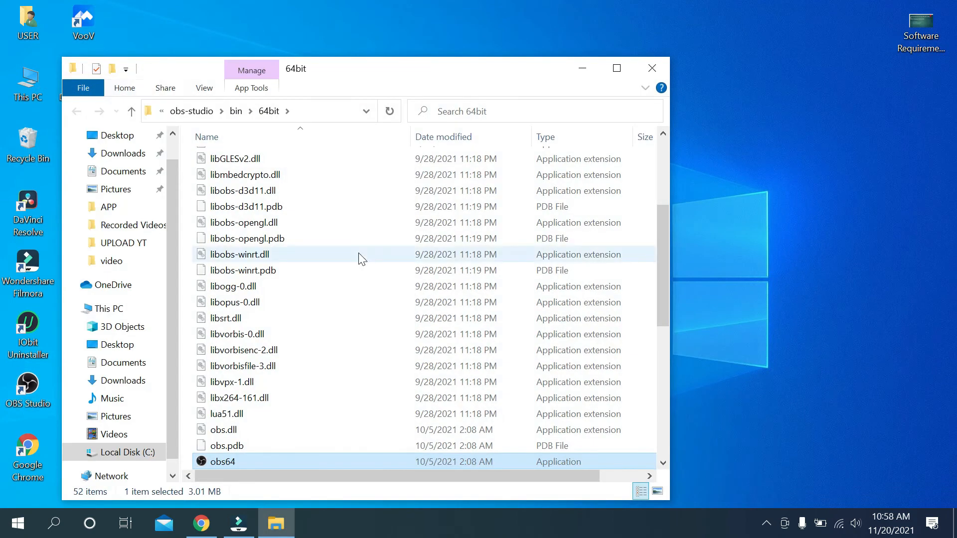
pyautogui.scroll(-3)
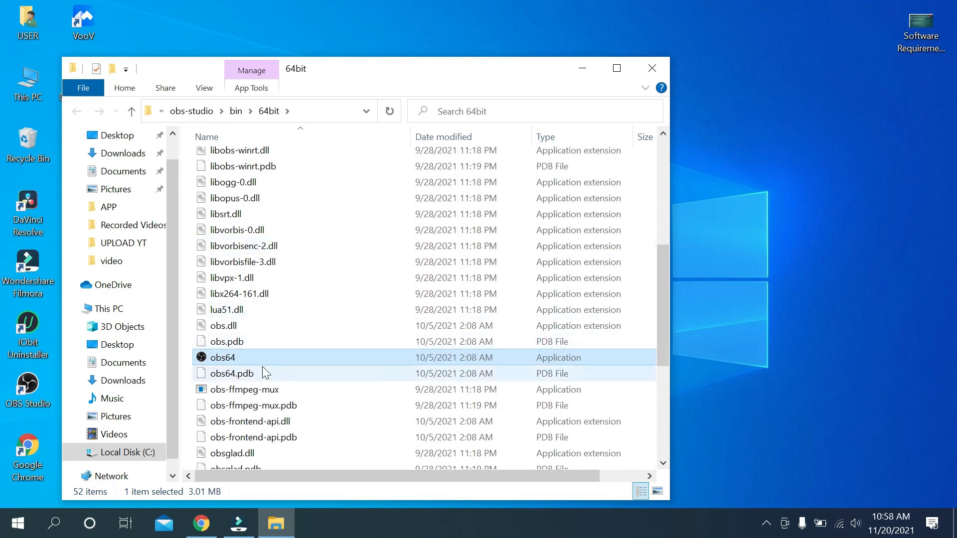
pyautogui.moveTo(552, 394)
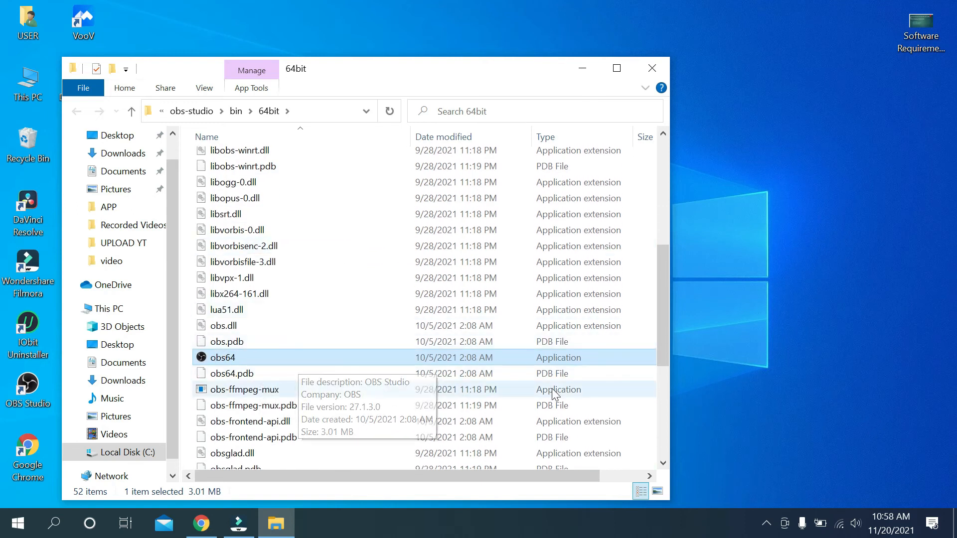
pyautogui.moveTo(452, 359)
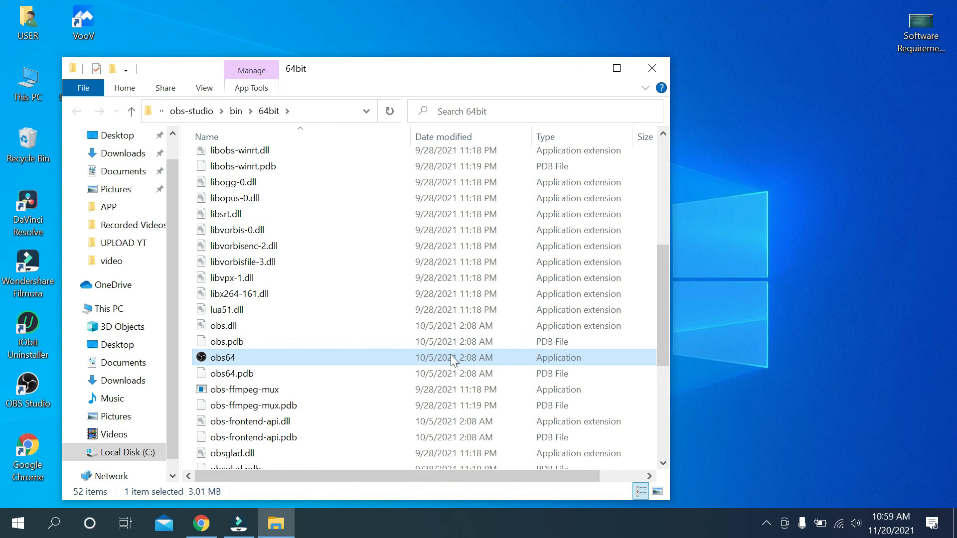
pyautogui.moveTo(768, 524)
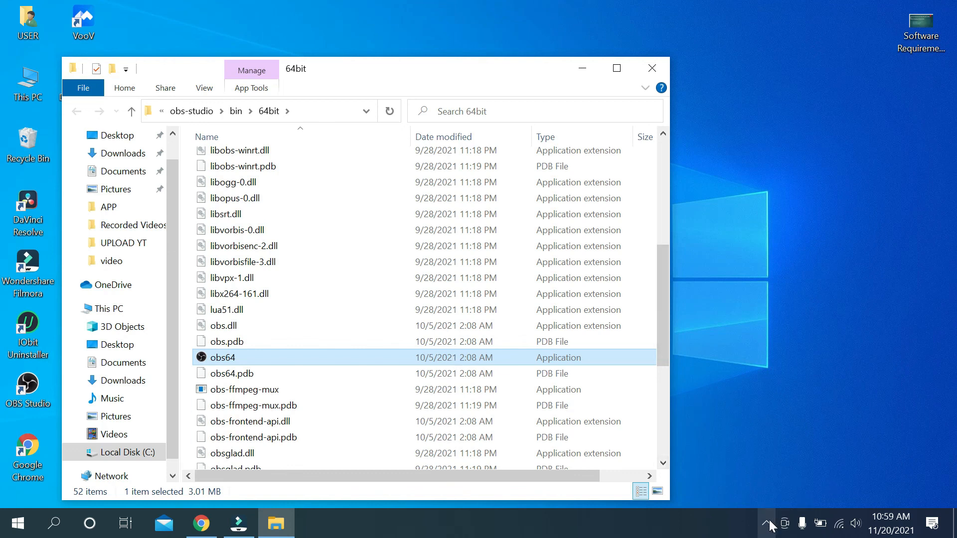
# - Expand the taskbar's hidden notification-area icons
pyautogui.click(767, 524)
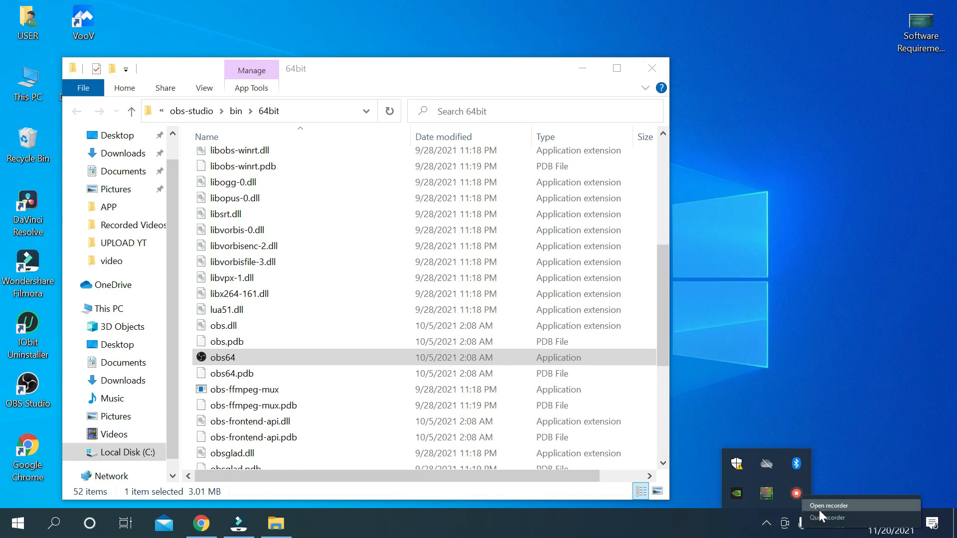
pyautogui.moveTo(830, 517)
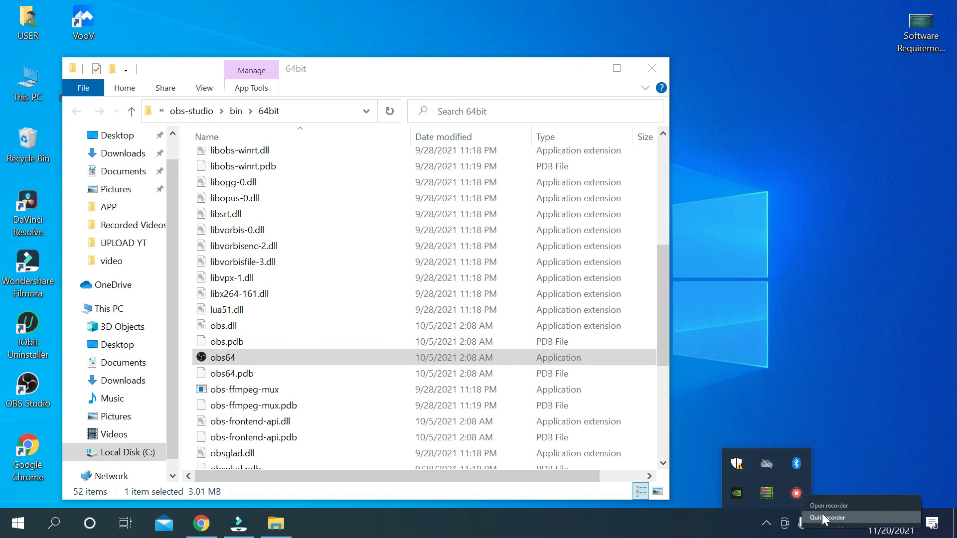